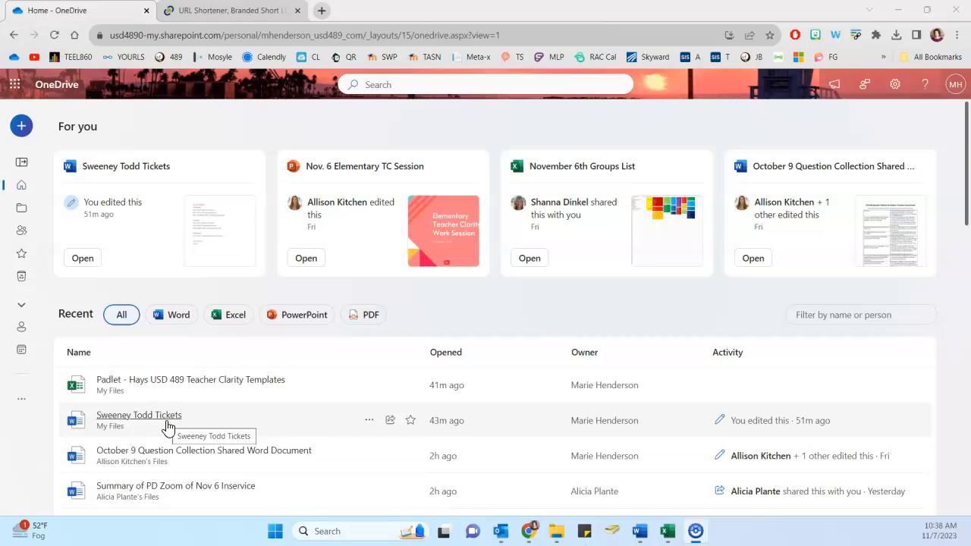
{"action": "mouse_move", "coordinate": [168, 430]}
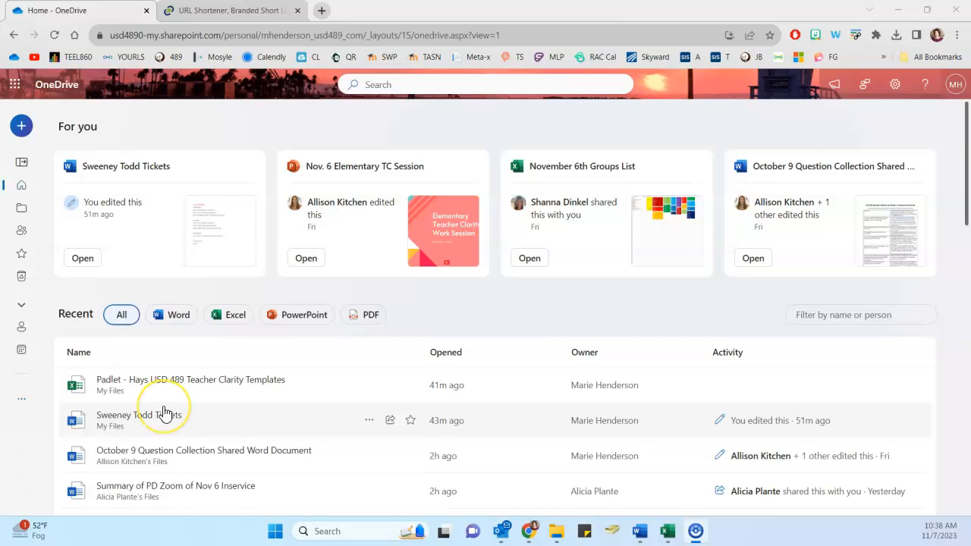
{"action": "mouse_move", "coordinate": [165, 413]}
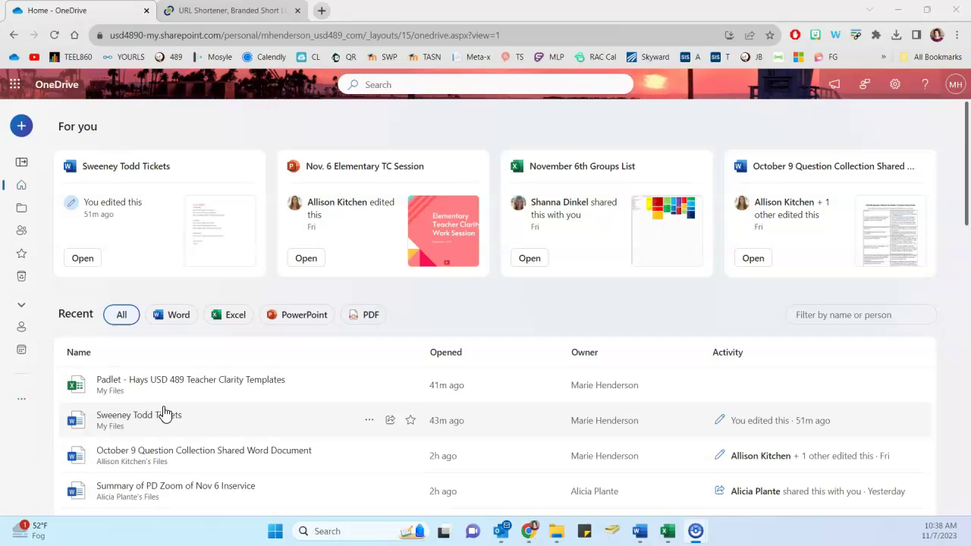
{"action": "mouse_move", "coordinate": [25, 243]}
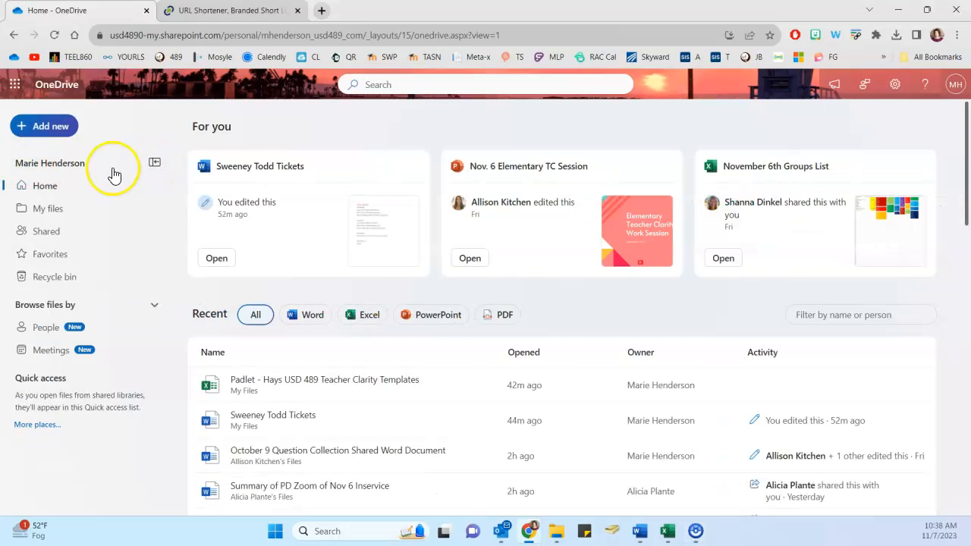
Copy a sharing link for the first PDF in the 1Personal Professional Learning folder.
{"action": "left_click", "coordinate": [48, 208]}
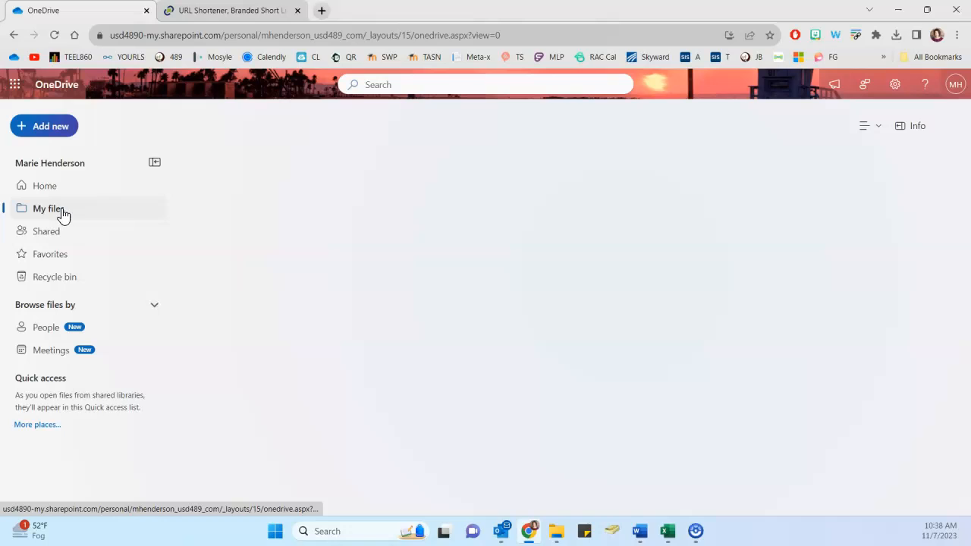
{"action": "left_click", "coordinate": [48, 208]}
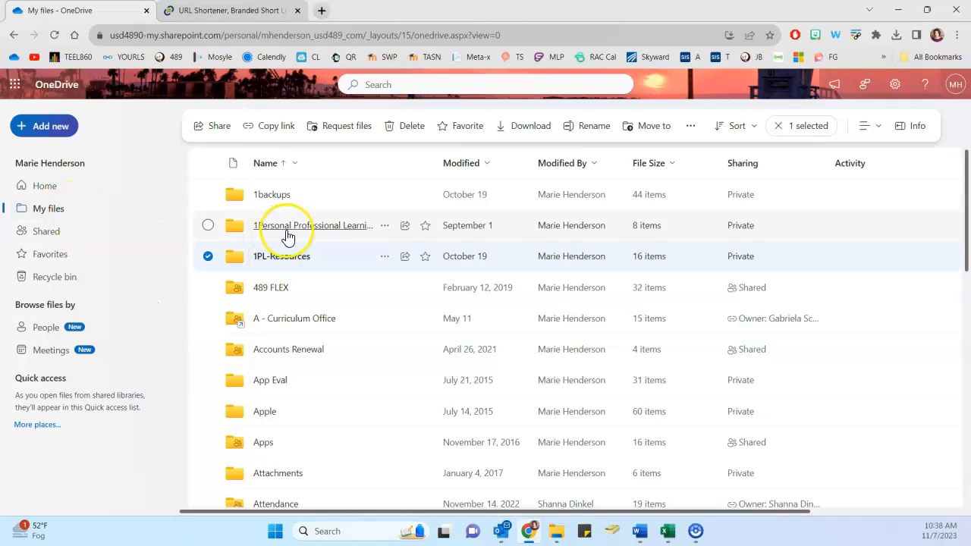
{"action": "double_click", "coordinate": [315, 225]}
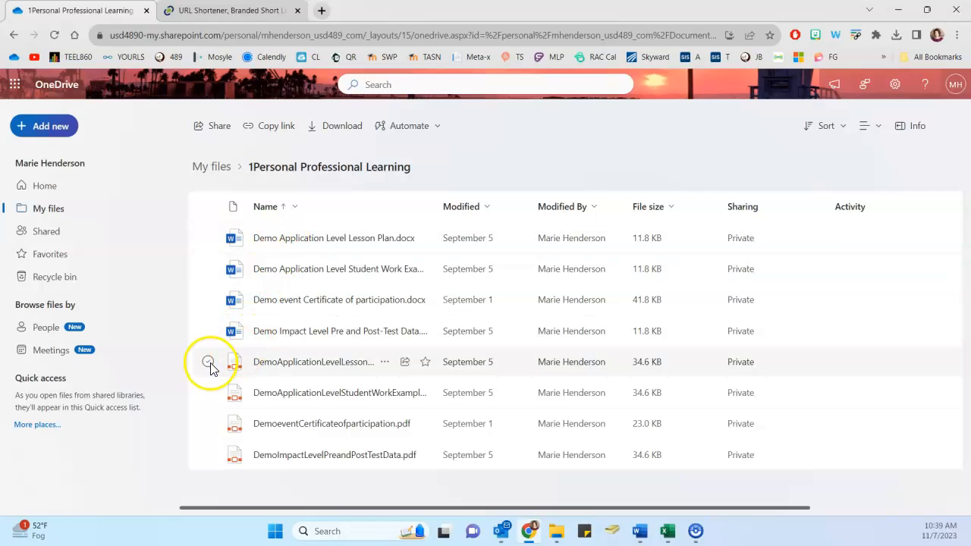
{"action": "left_click", "coordinate": [211, 362]}
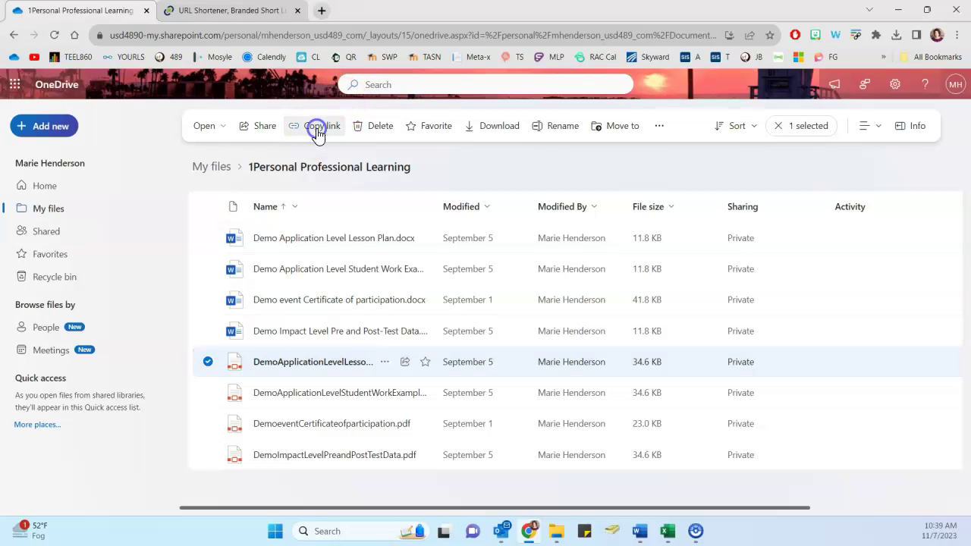
{"action": "left_click", "coordinate": [314, 125]}
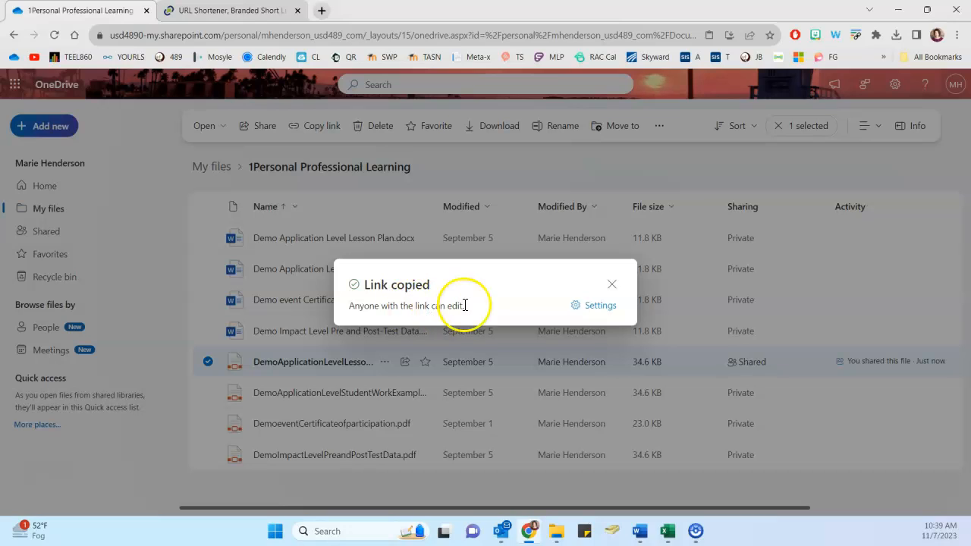
{"action": "mouse_move", "coordinate": [470, 311]}
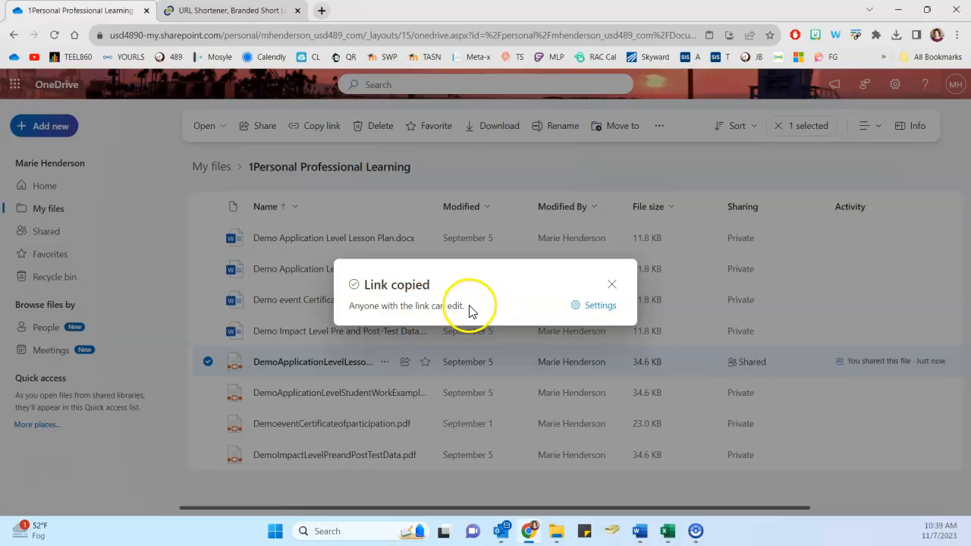
Switch the PDF's link permission from Can edit to Can view in link settings.
{"action": "left_click", "coordinate": [585, 305]}
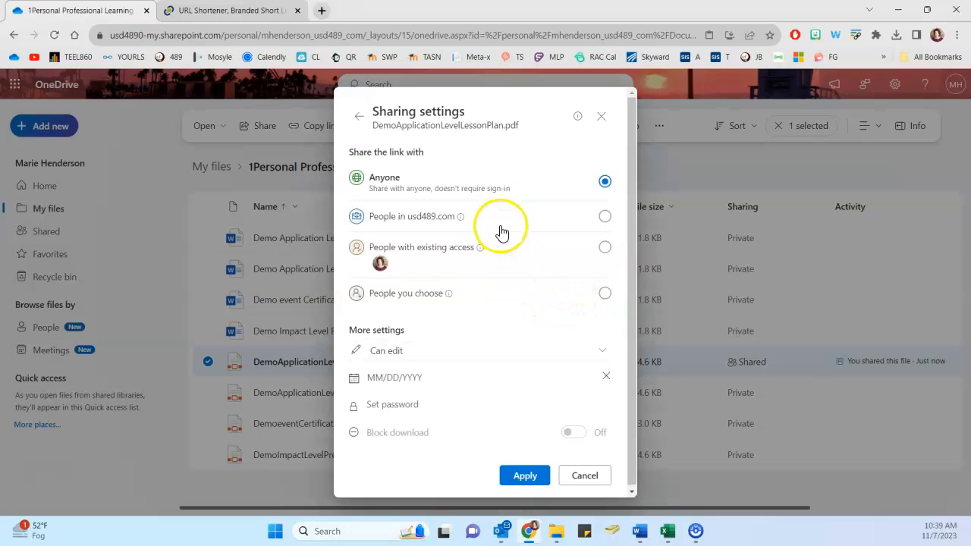
{"action": "mouse_move", "coordinate": [398, 233]}
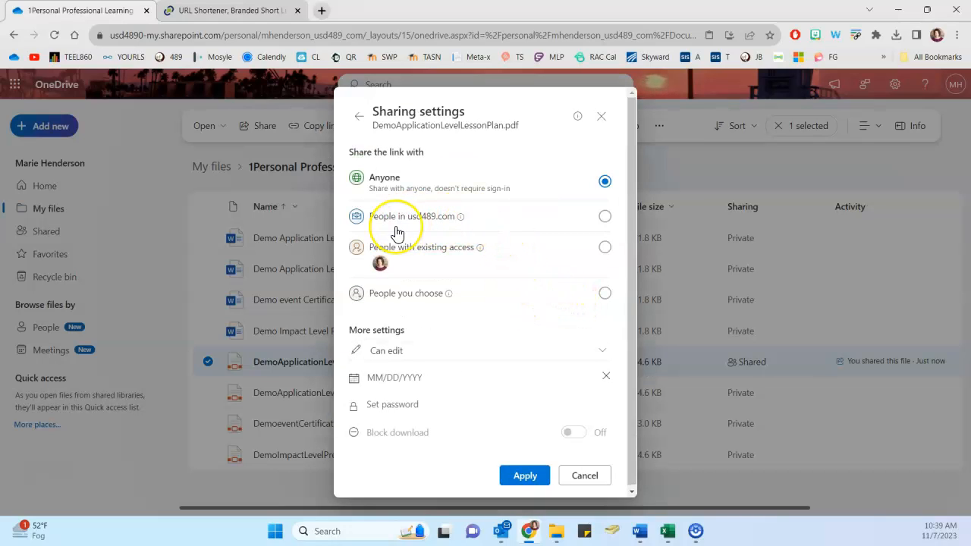
{"action": "mouse_move", "coordinate": [395, 223]}
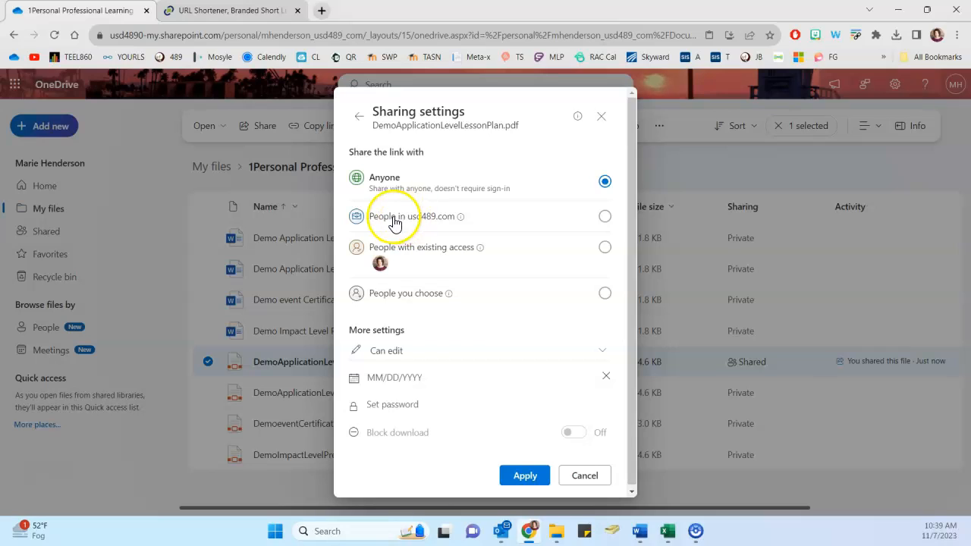
{"action": "mouse_move", "coordinate": [414, 226]}
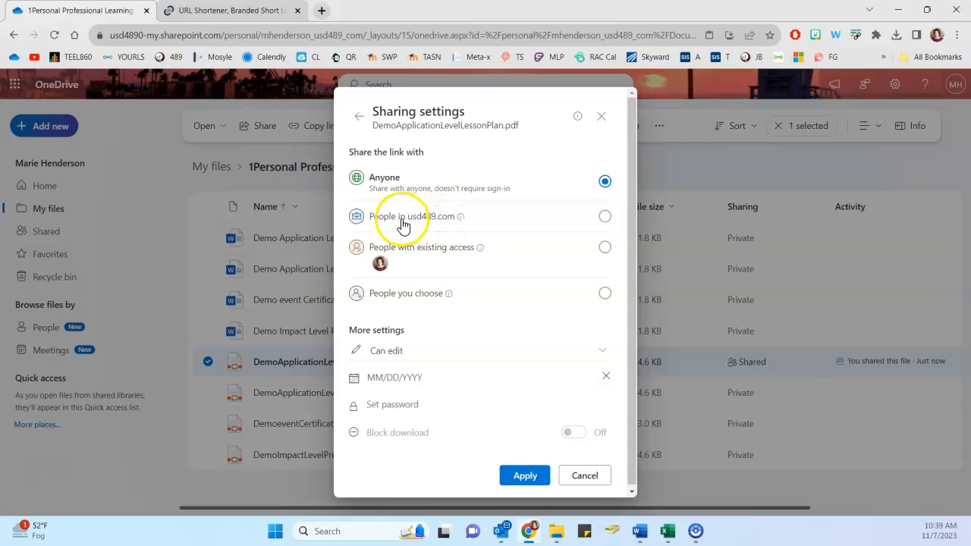
{"action": "mouse_move", "coordinate": [420, 225]}
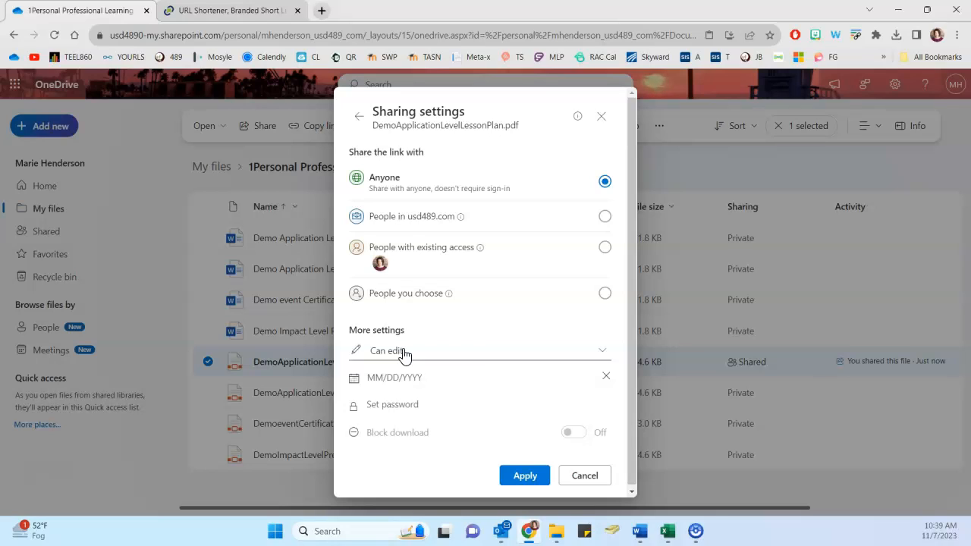
{"action": "left_click", "coordinate": [478, 350]}
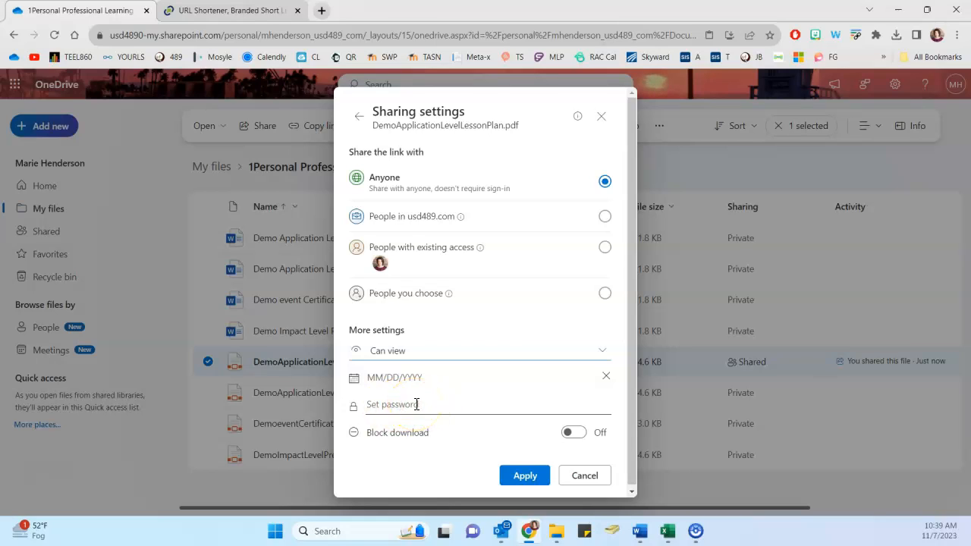
{"action": "mouse_move", "coordinate": [419, 405]}
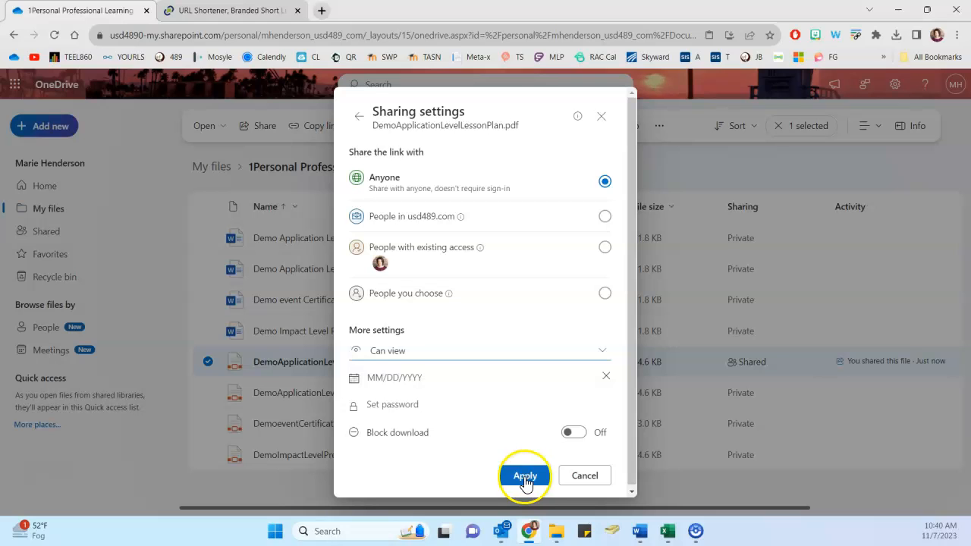
Apply the Can view permission in the Sharing settings dialog.
{"action": "left_click", "coordinate": [524, 476]}
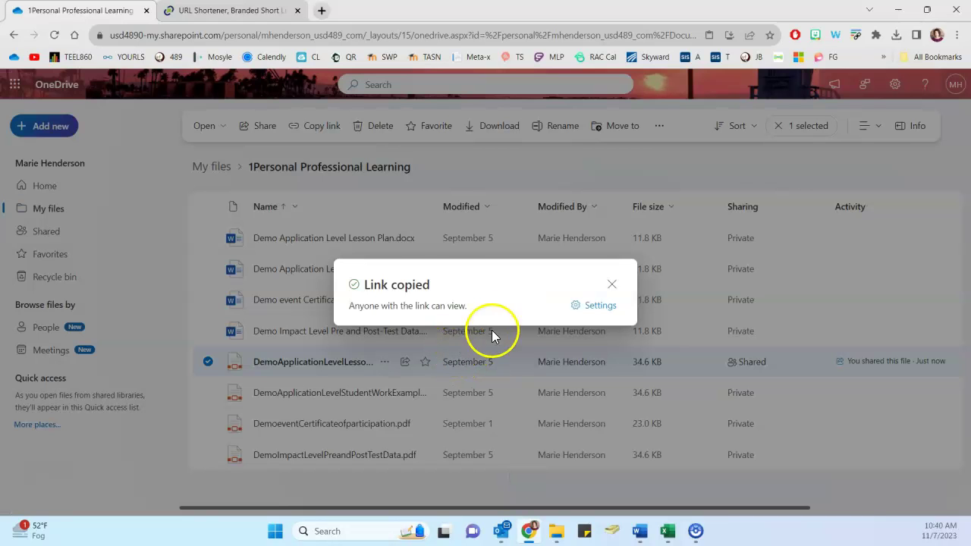
{"action": "mouse_move", "coordinate": [359, 310]}
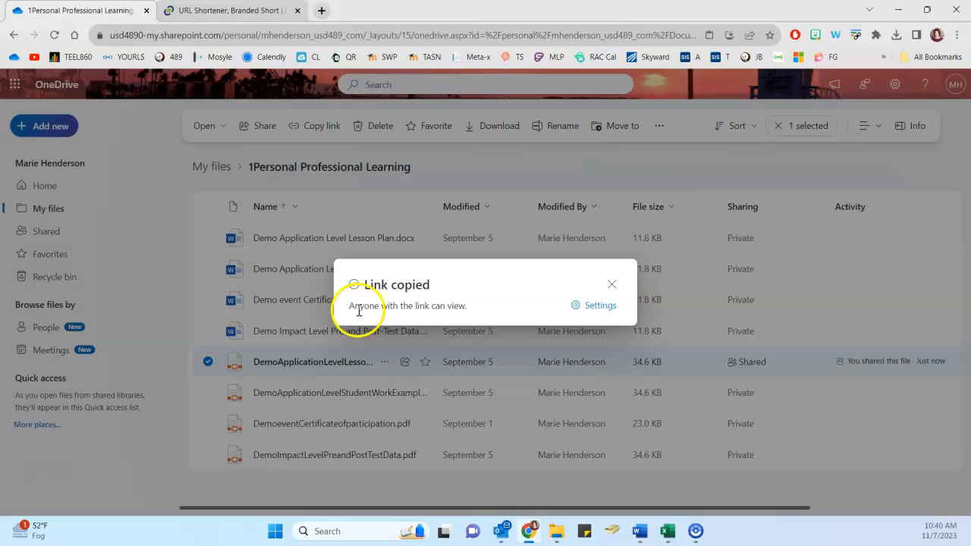
{"action": "mouse_move", "coordinate": [440, 290]}
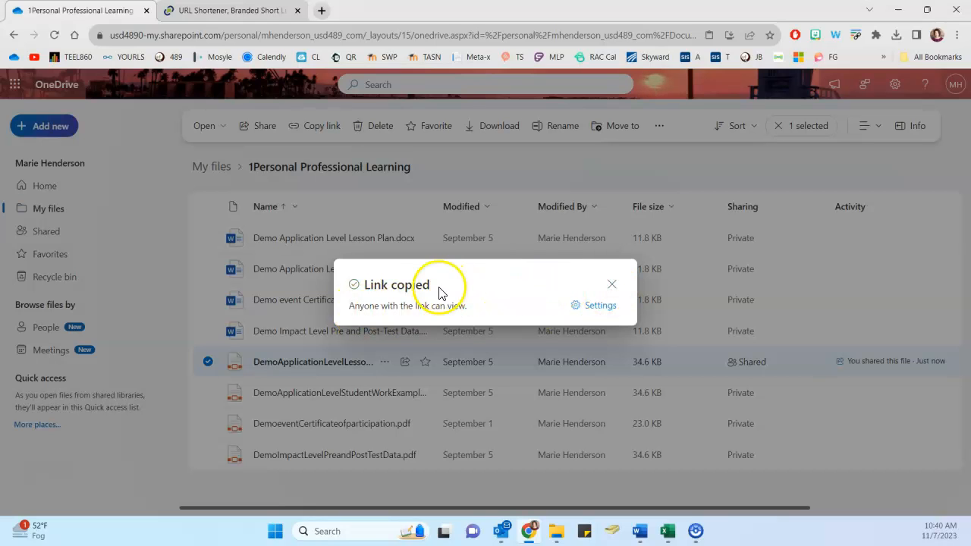
{"action": "mouse_move", "coordinate": [239, 15]}
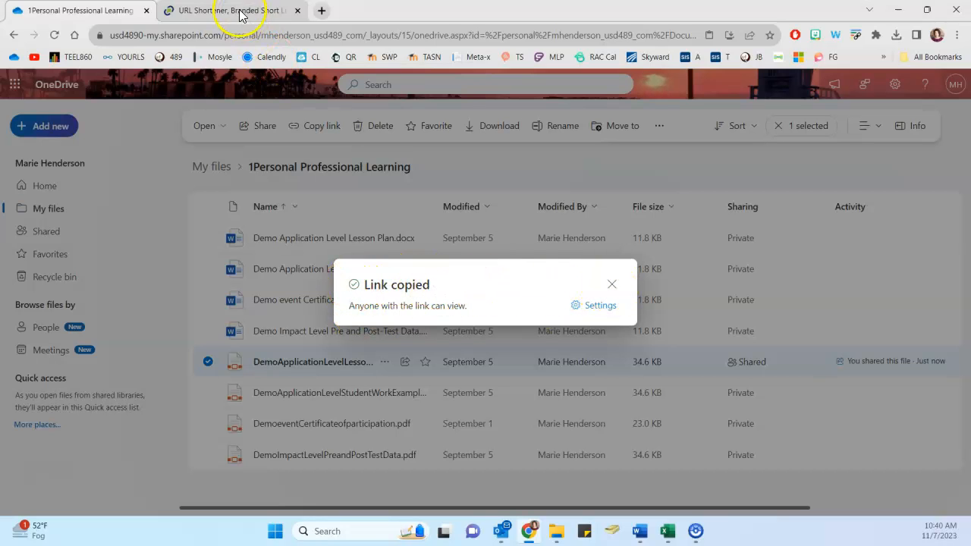
Shorten the pasted OneDrive link in TinyURL with a custom teacherpresentatic… alias.
{"action": "left_click", "coordinate": [231, 9]}
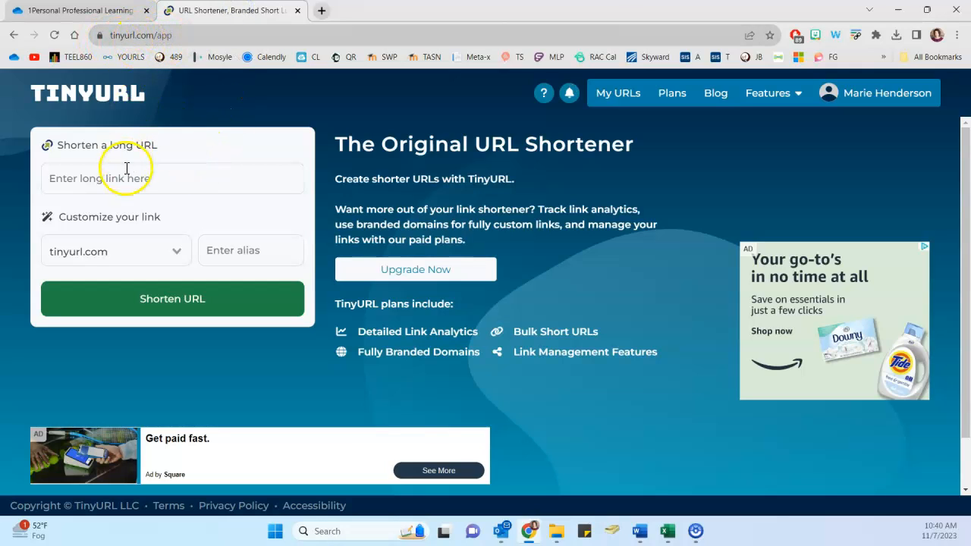
{"action": "left_click", "coordinate": [125, 179]}
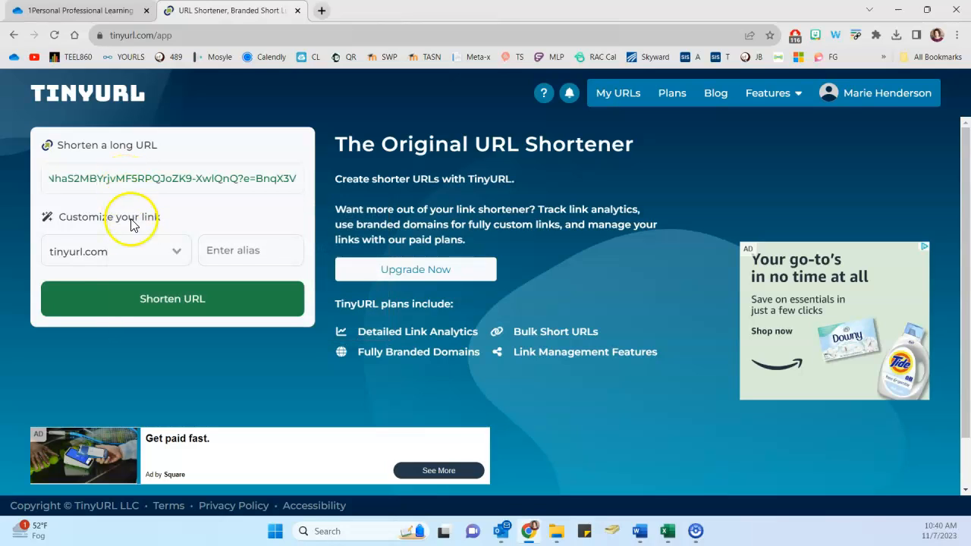
{"action": "left_click", "coordinate": [250, 250]}
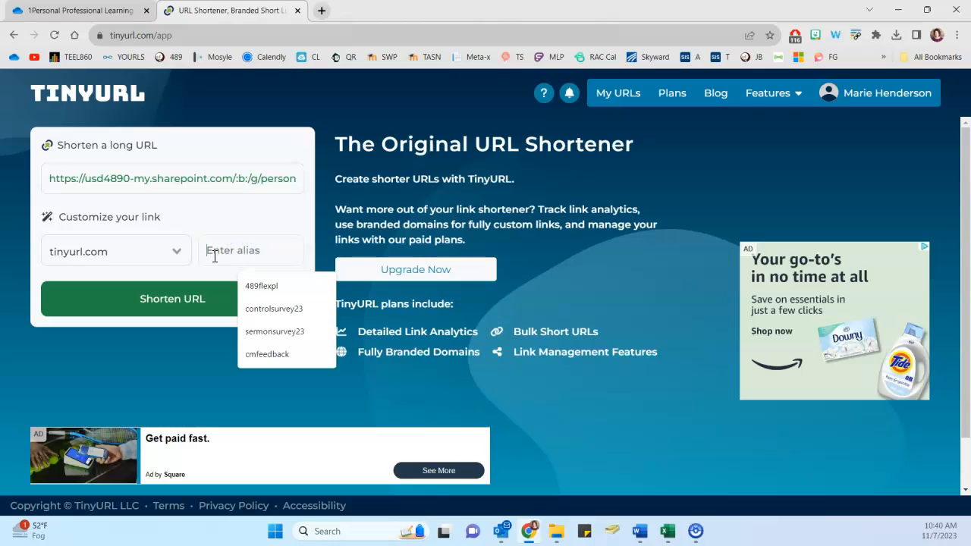
{"action": "left_click", "coordinate": [172, 299]}
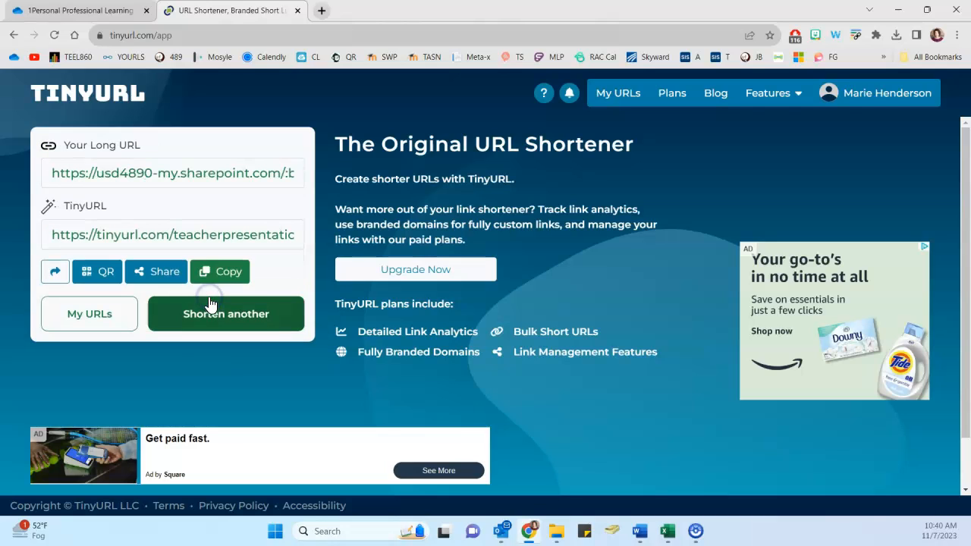
Copy the custom tinyurl.com short link to the clipboard.
{"action": "left_click", "coordinate": [220, 272]}
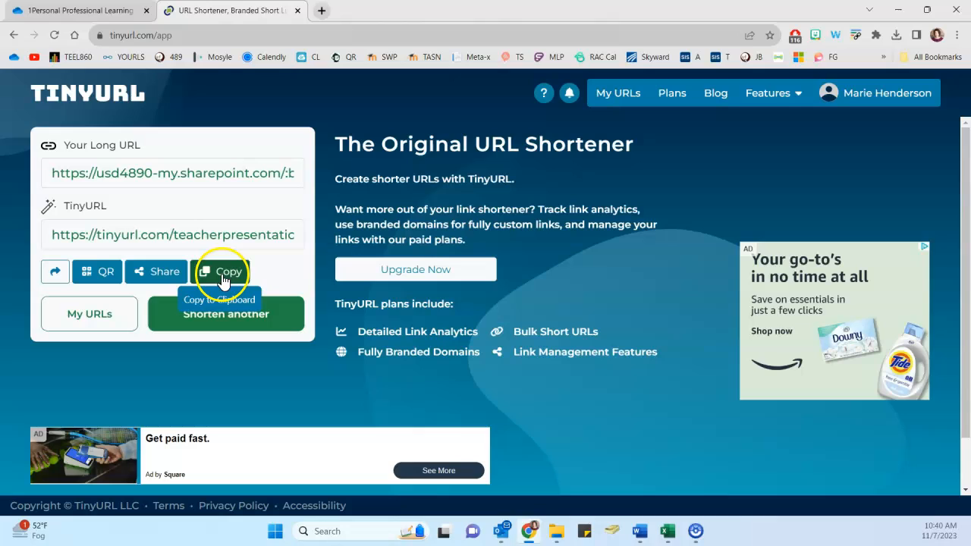
{"action": "left_click", "coordinate": [220, 272]}
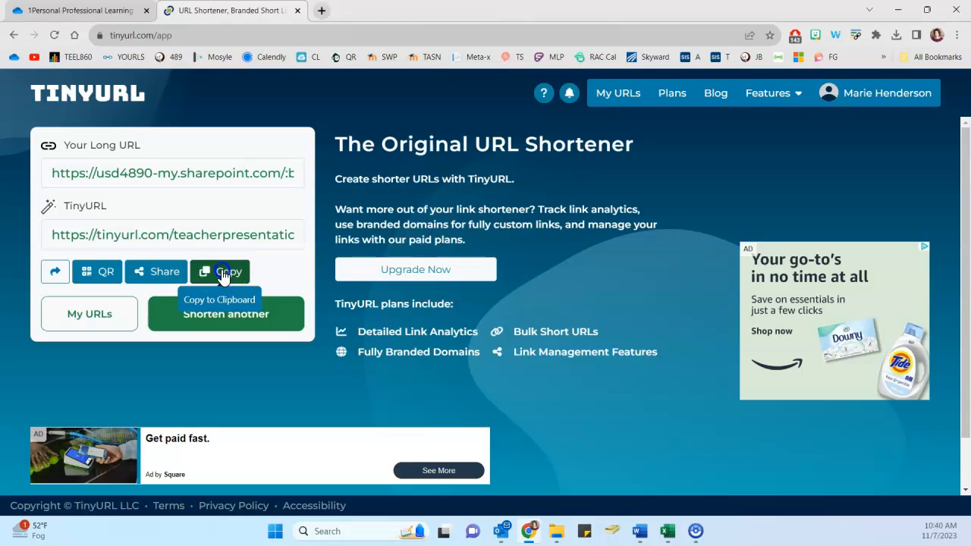
{"action": "left_click", "coordinate": [220, 271]}
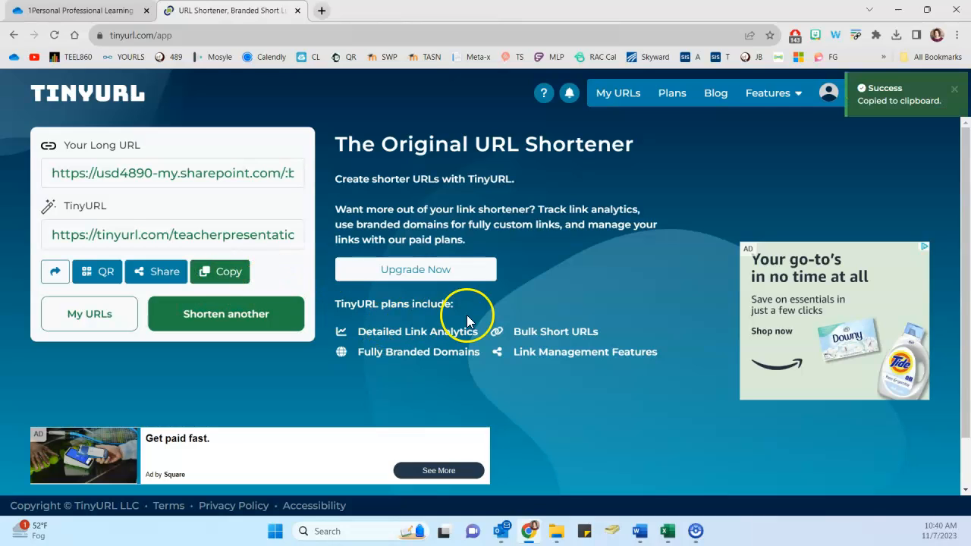